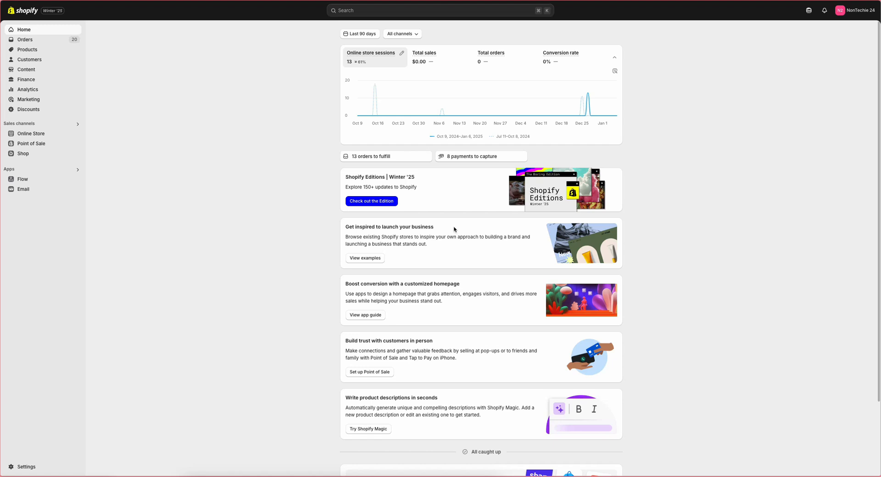
{"action": "mouse_move", "coordinate": [212, 223]}
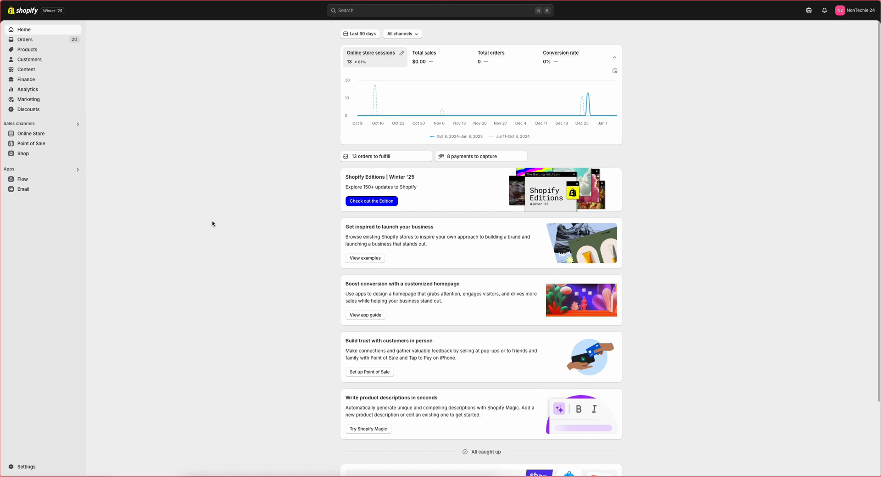
{"action": "mouse_move", "coordinate": [201, 210]}
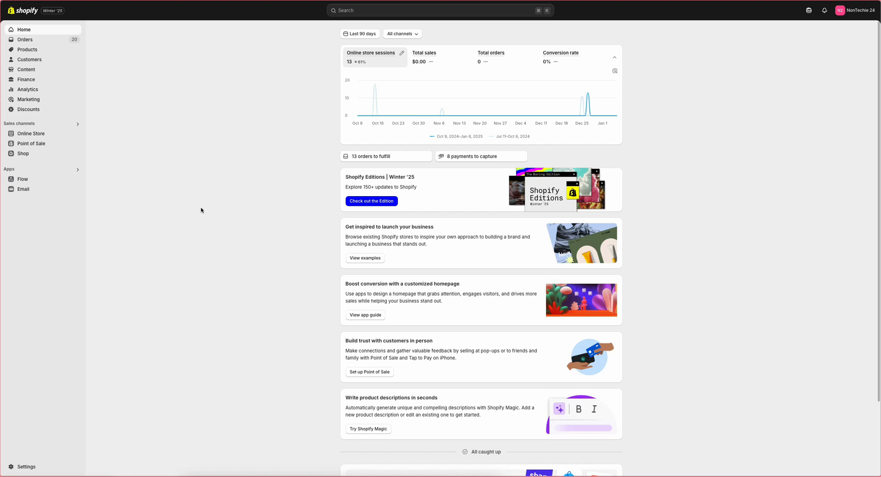
Show the Dawn update details for moving from version 13.0.1 to 15.2.0
{"action": "left_click", "coordinate": [30, 133]}
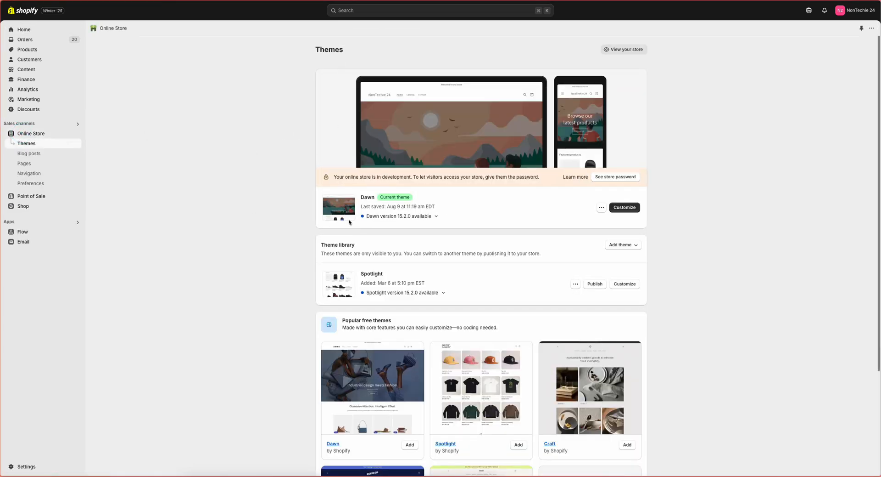
{"action": "mouse_move", "coordinate": [538, 233]}
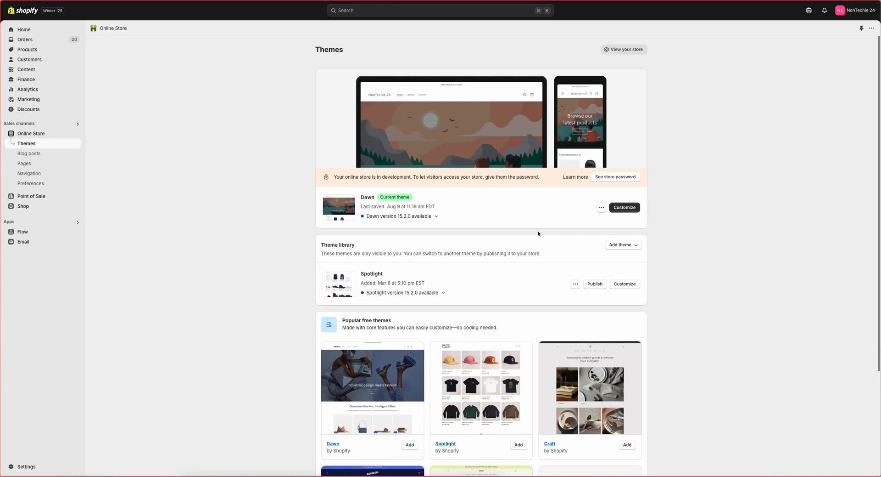
{"action": "left_click", "coordinate": [407, 215]}
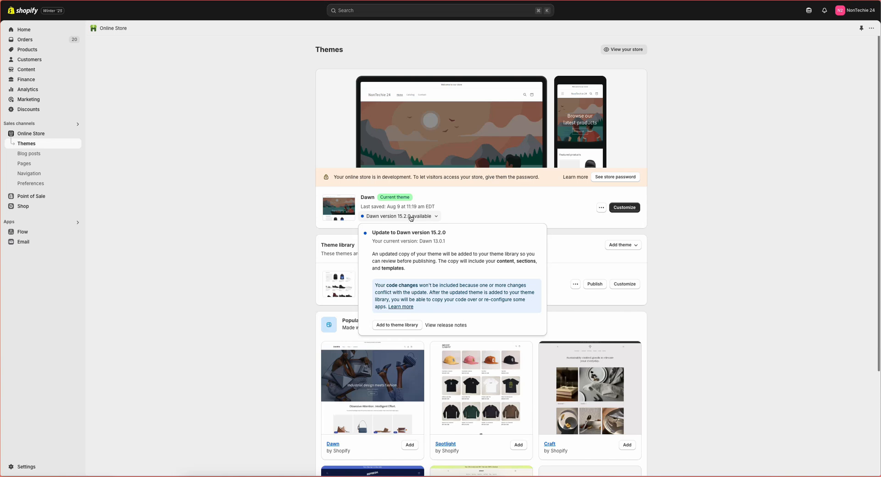
{"action": "mouse_move", "coordinate": [401, 219]}
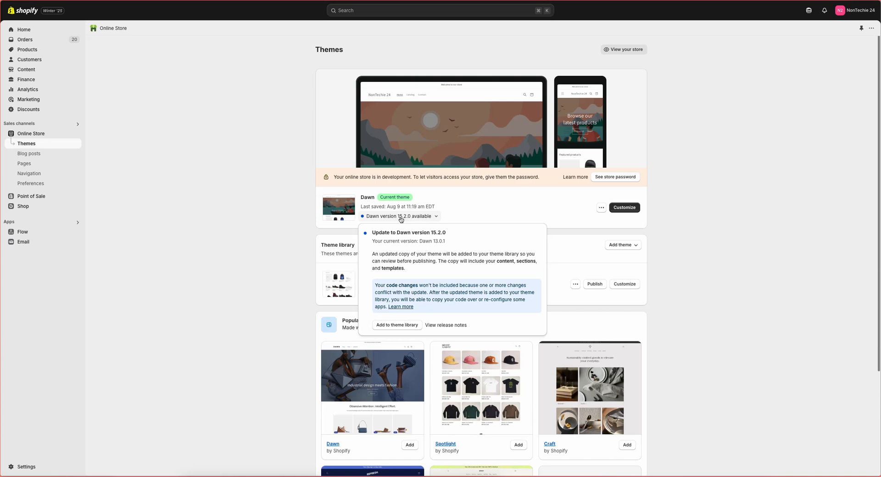
Add the Dawn 15.2.0 updated copy to the theme library, copying customizations
{"action": "left_click", "coordinate": [396, 325]}
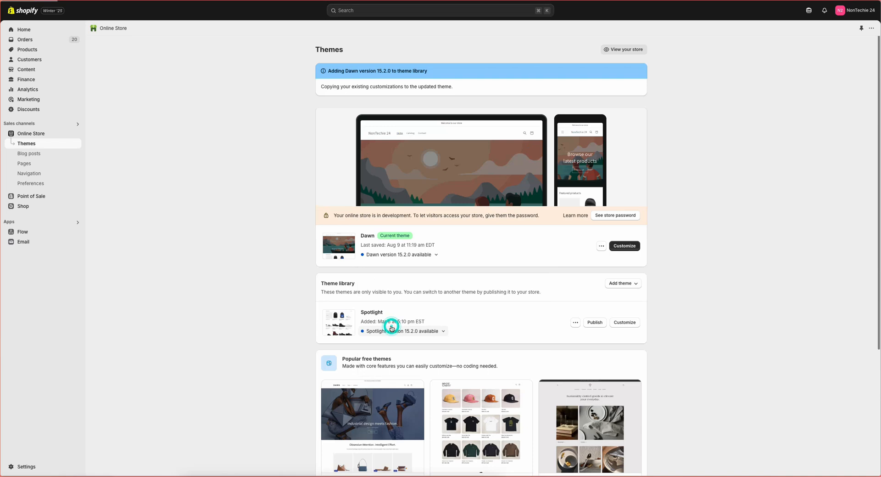
{"action": "scroll", "scroll_direction": "down", "scroll_amount": 3}
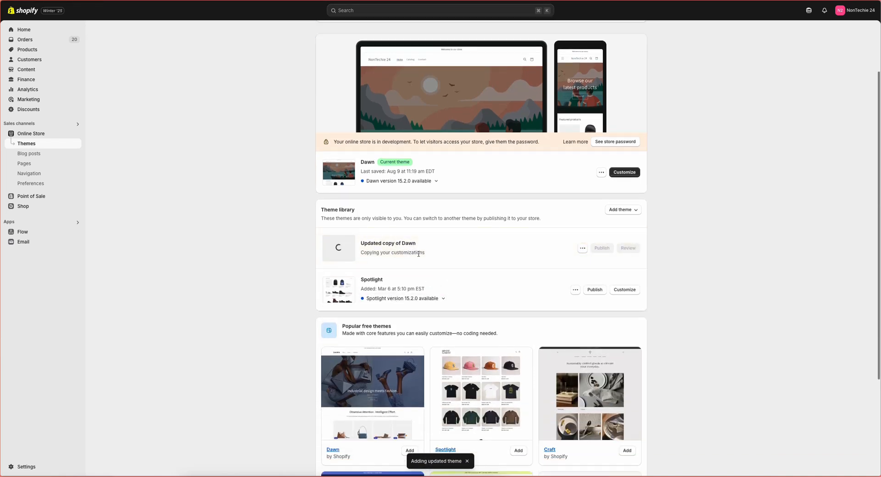
{"action": "mouse_move", "coordinate": [418, 246]}
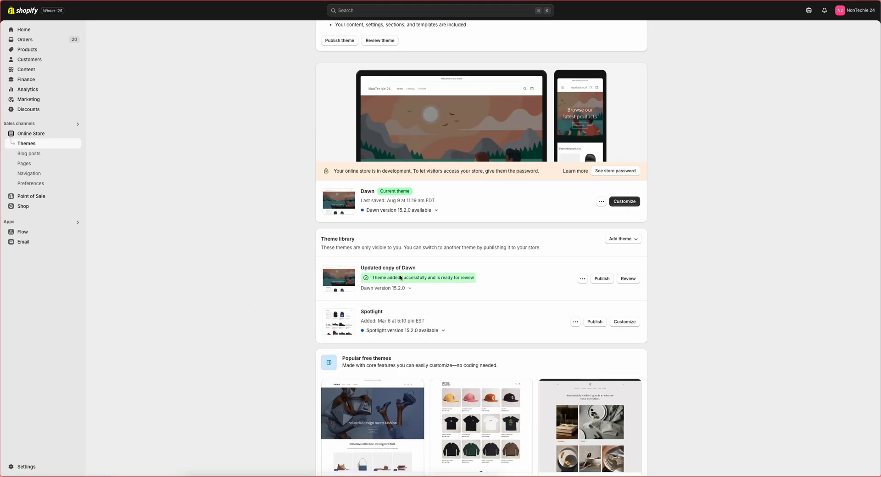
{"action": "mouse_move", "coordinate": [436, 279]}
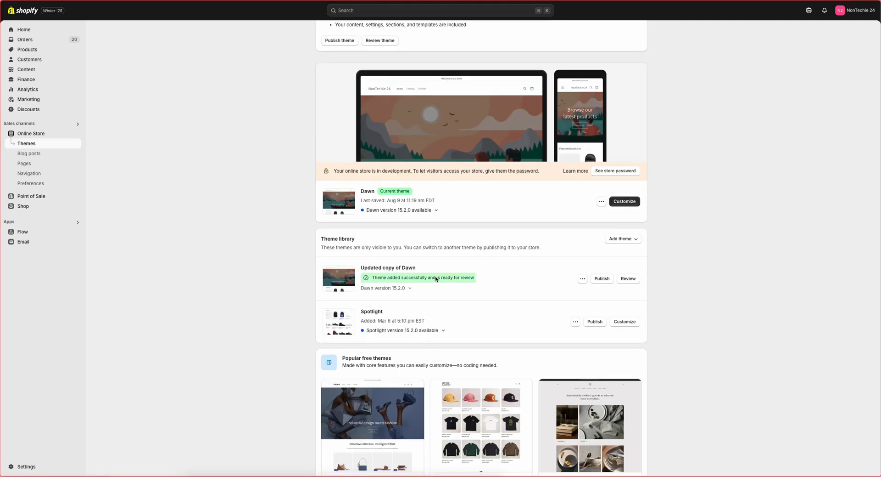
Review 'Updated copy of Dawn' as a draft in the theme editor, scanning its home page
{"action": "left_click", "coordinate": [629, 278]}
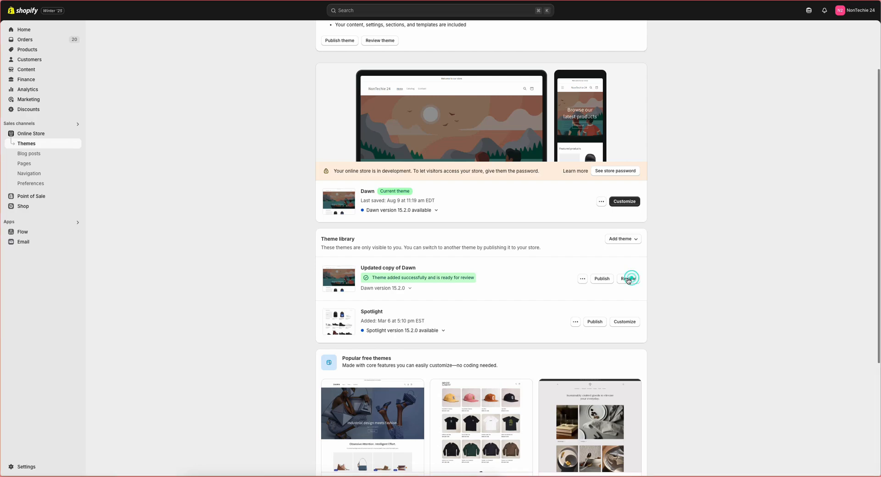
{"action": "left_click", "coordinate": [629, 279]}
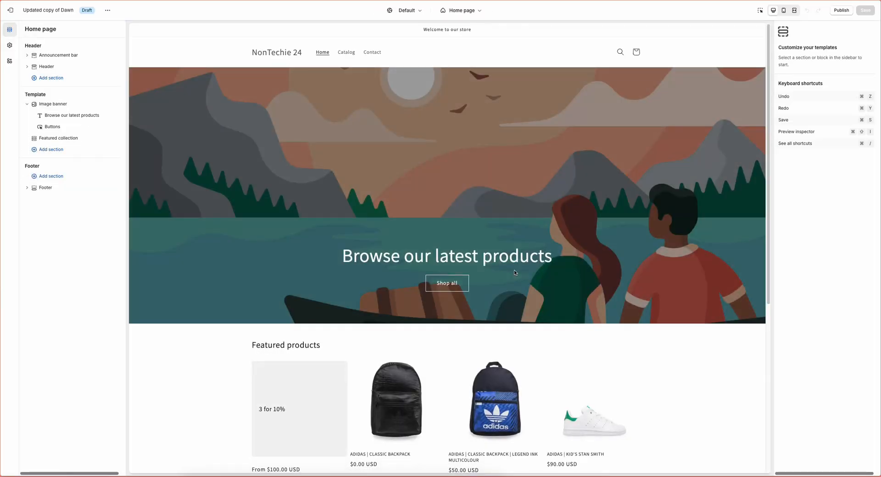
{"action": "scroll", "scroll_direction": "down", "scroll_amount": 3}
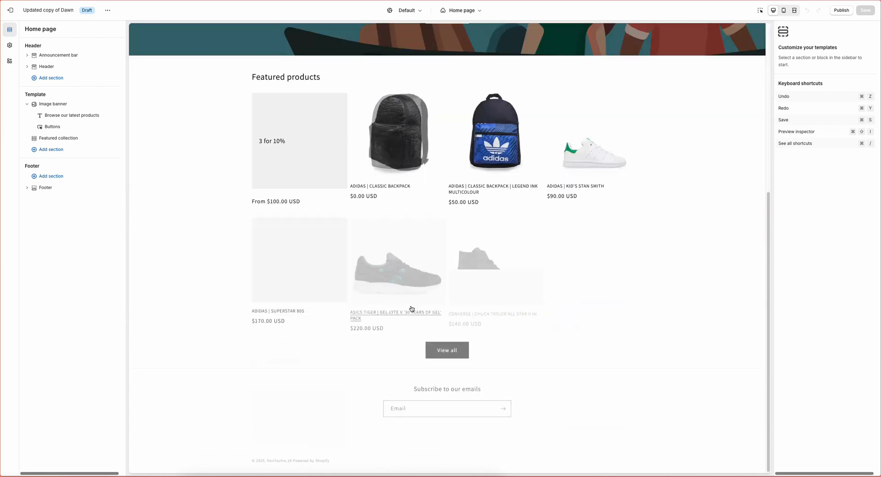
{"action": "scroll", "scroll_direction": "up", "scroll_amount": 3}
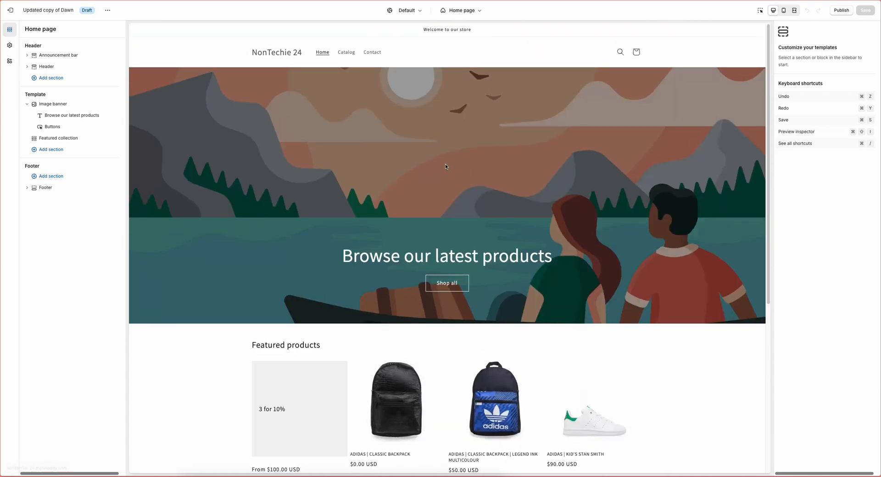
{"action": "mouse_move", "coordinate": [374, 125]}
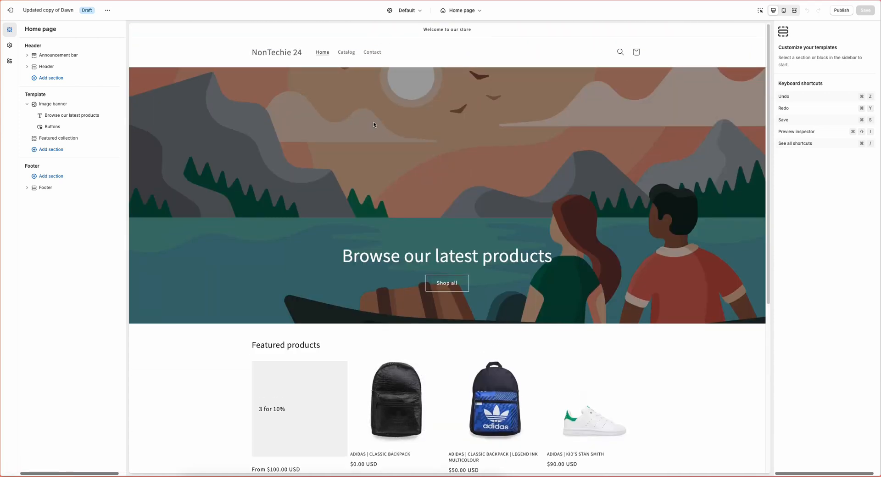
{"action": "mouse_move", "coordinate": [301, 111]}
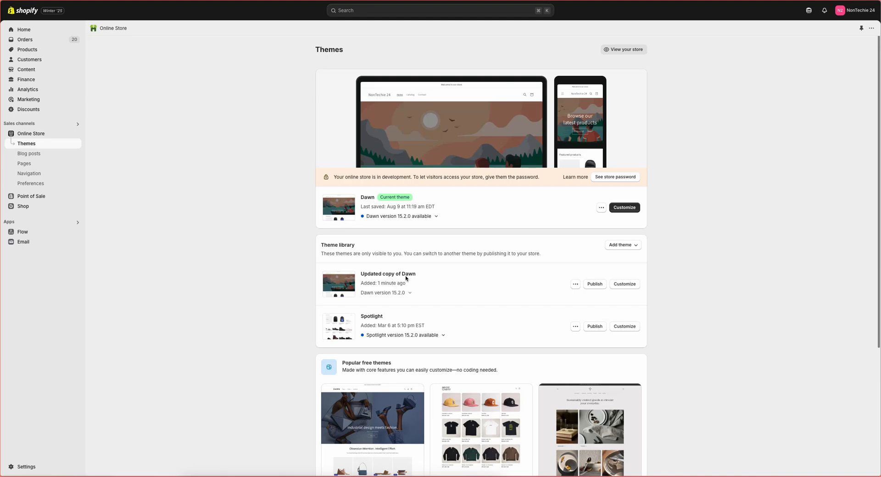
Publish 'Updated copy of Dawn' as the current theme, confirming the replacement of Dawn
{"action": "left_click", "coordinate": [595, 283]}
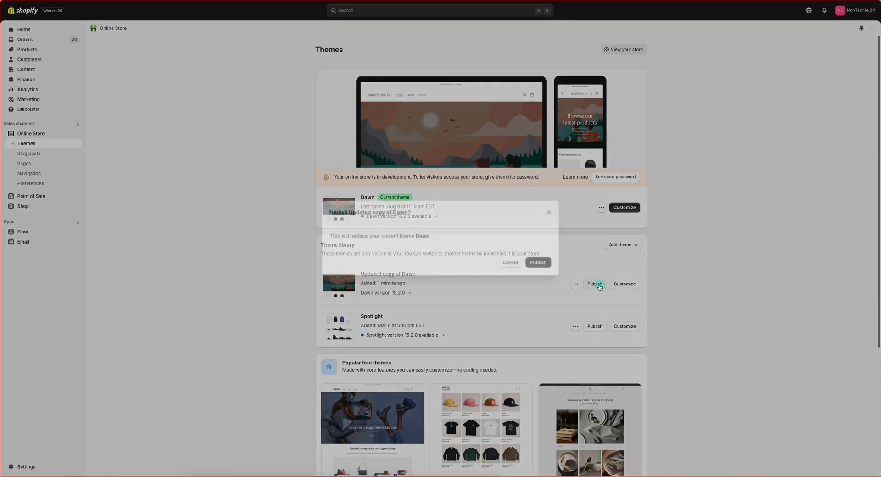
{"action": "left_click", "coordinate": [595, 284]}
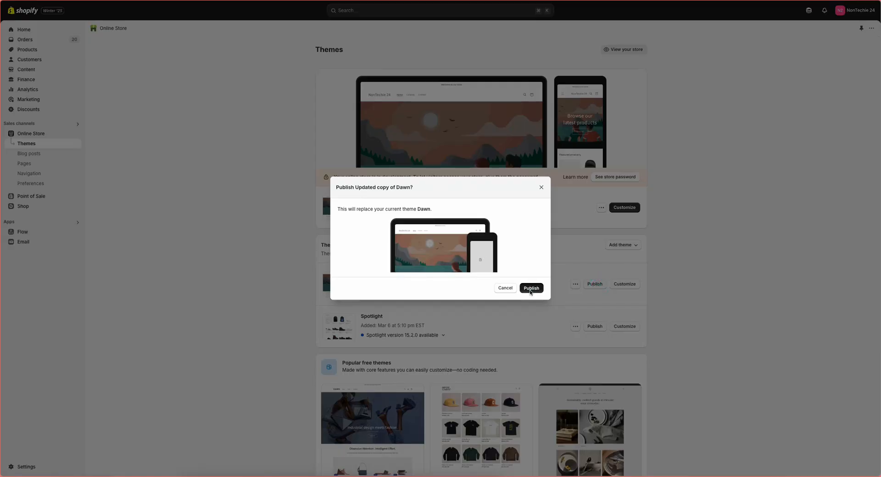
{"action": "left_click", "coordinate": [531, 287]}
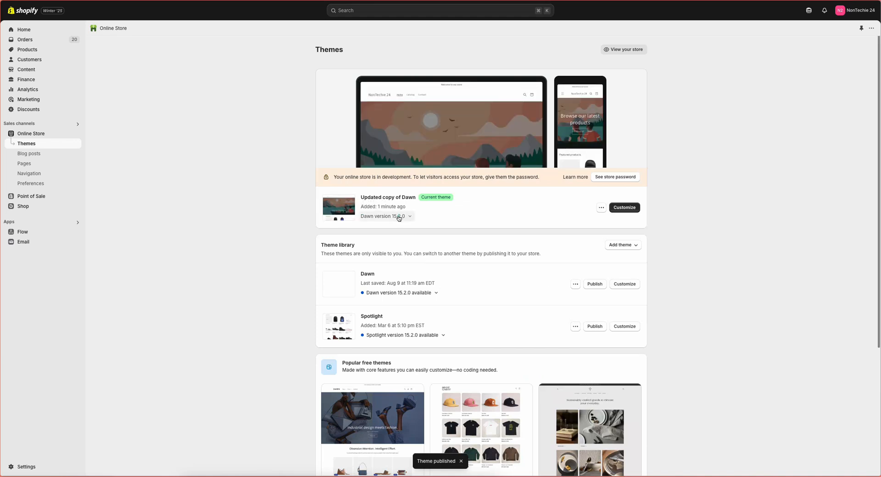
Confirm the current theme reports Dawn 15.2.0 as up to date
{"action": "left_click", "coordinate": [410, 216]}
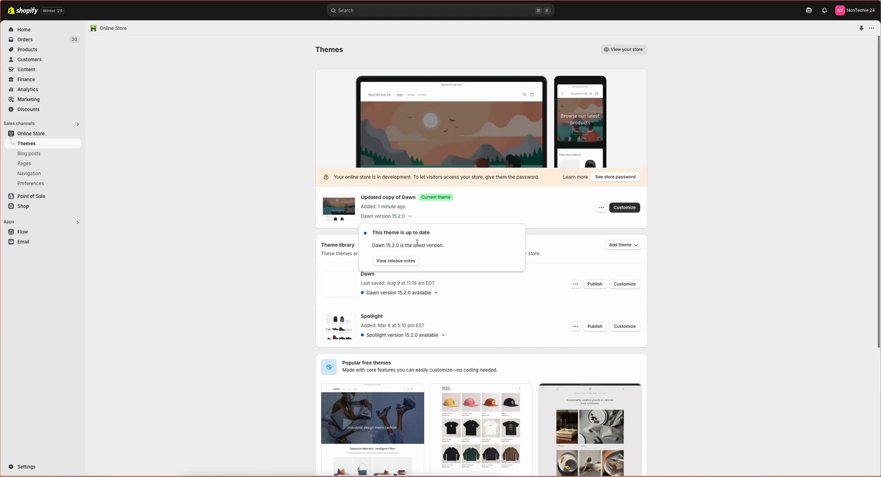
{"action": "mouse_move", "coordinate": [205, 272]}
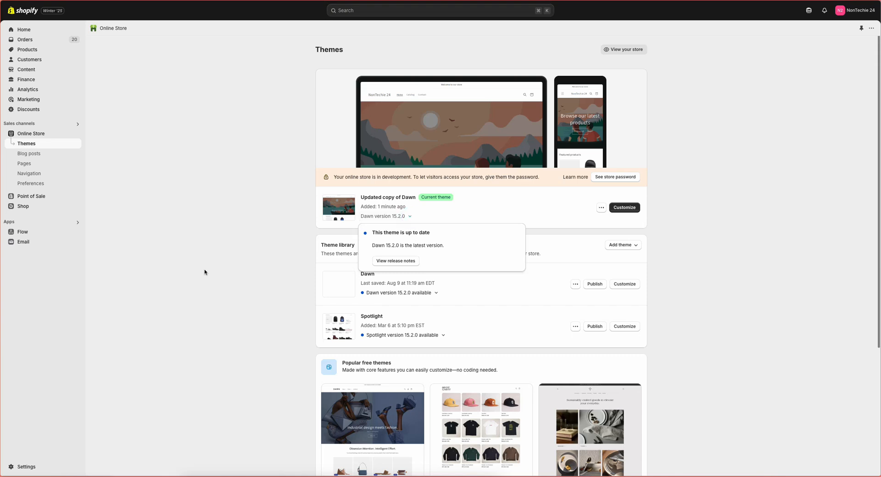
{"action": "mouse_move", "coordinate": [203, 271]}
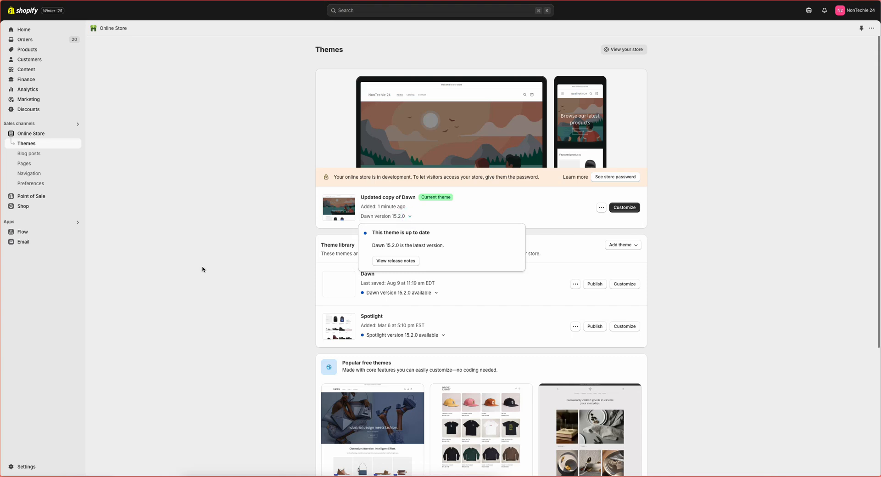